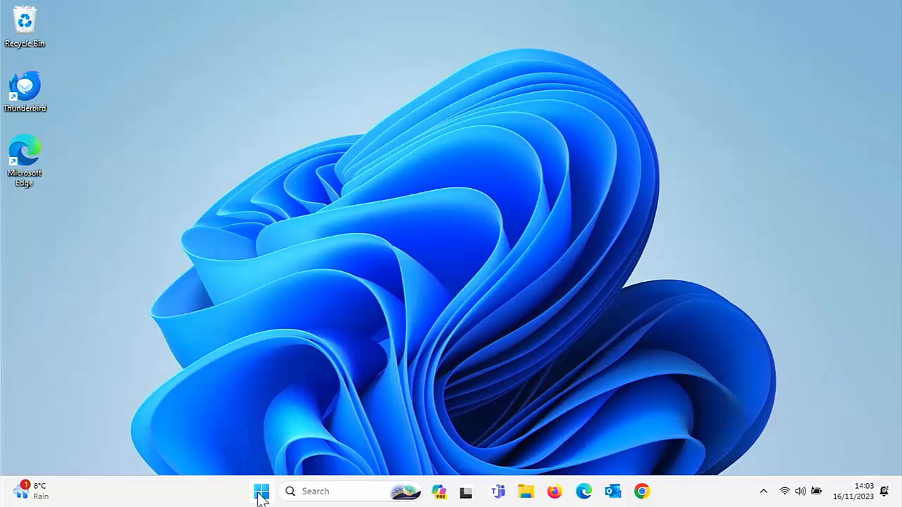
- Shut down the PC from the Start menu's power options
{"action": "left_click", "coordinate": [263, 490]}
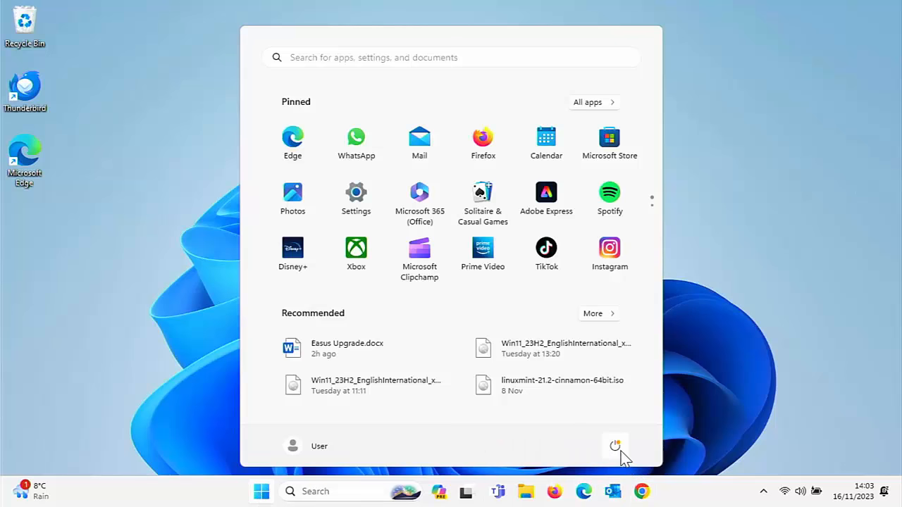
{"action": "left_click", "coordinate": [615, 445]}
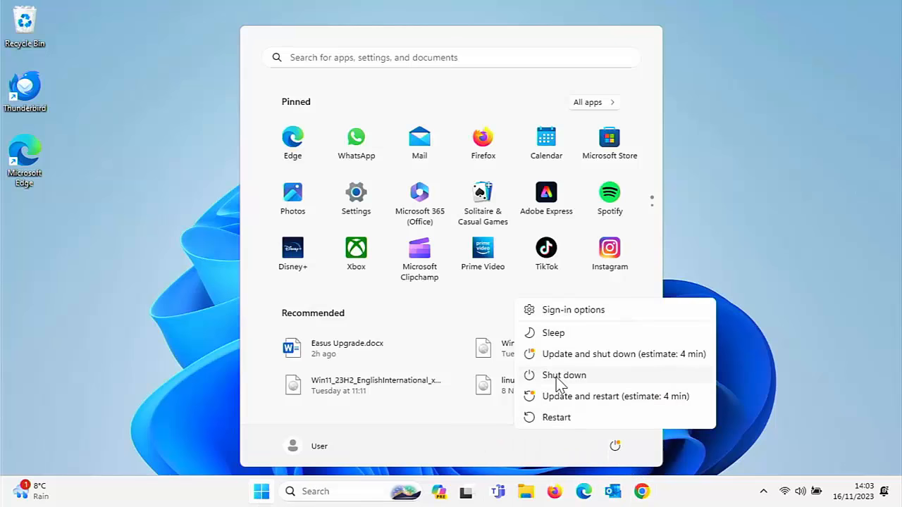
{"action": "left_click", "coordinate": [564, 375]}
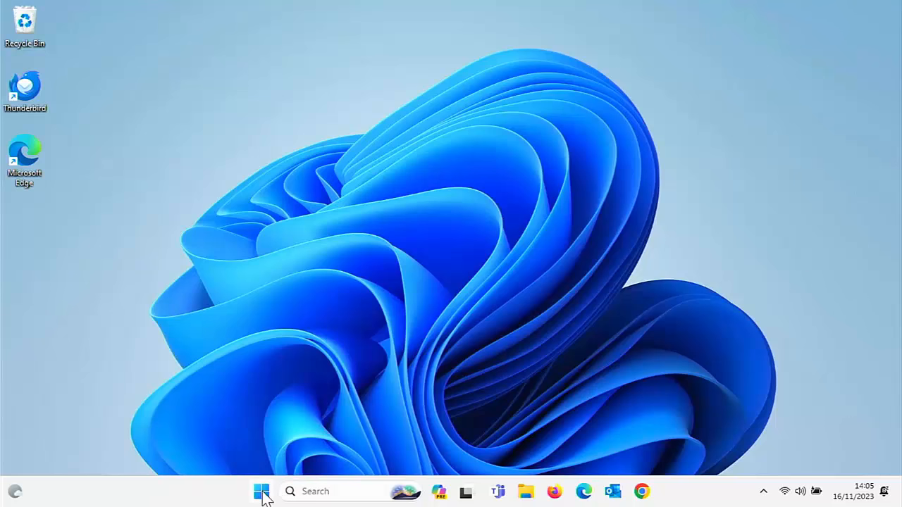
- Show the Start menu's power options after the restart
{"action": "left_click", "coordinate": [263, 491]}
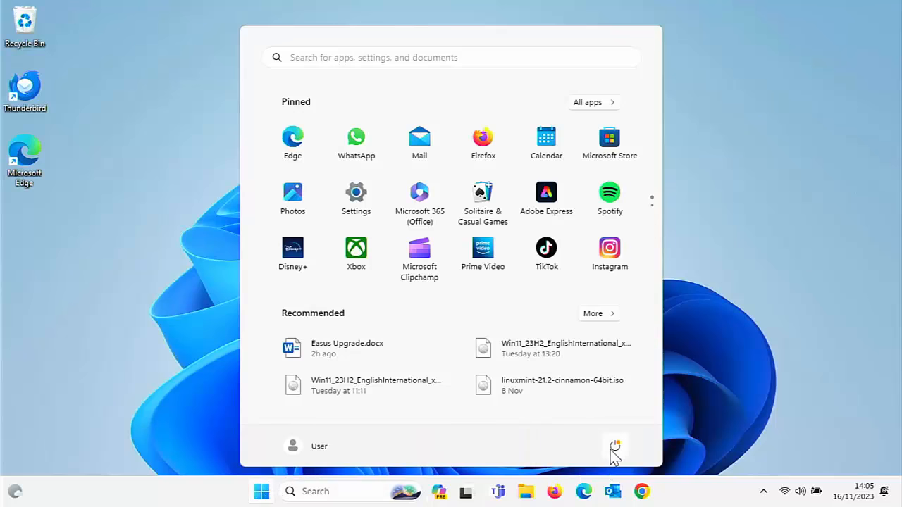
{"action": "left_click", "coordinate": [614, 446]}
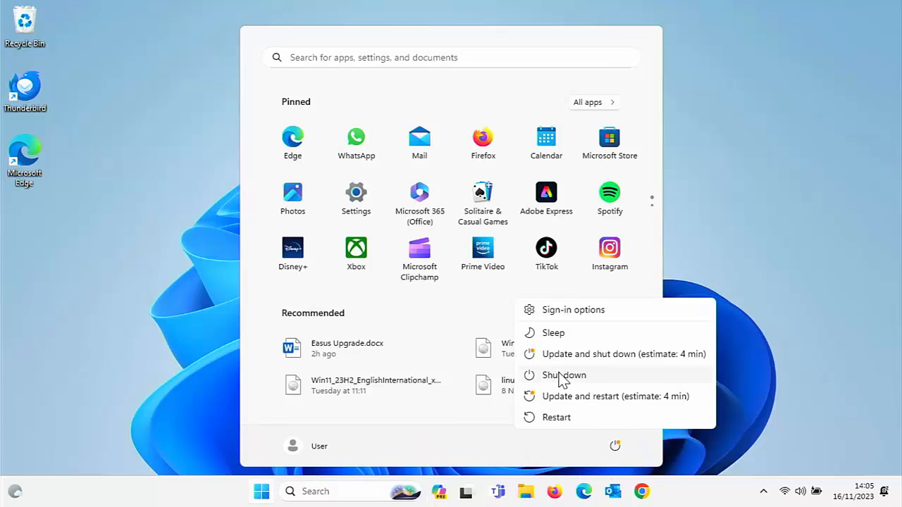
{"action": "mouse_move", "coordinate": [561, 392]}
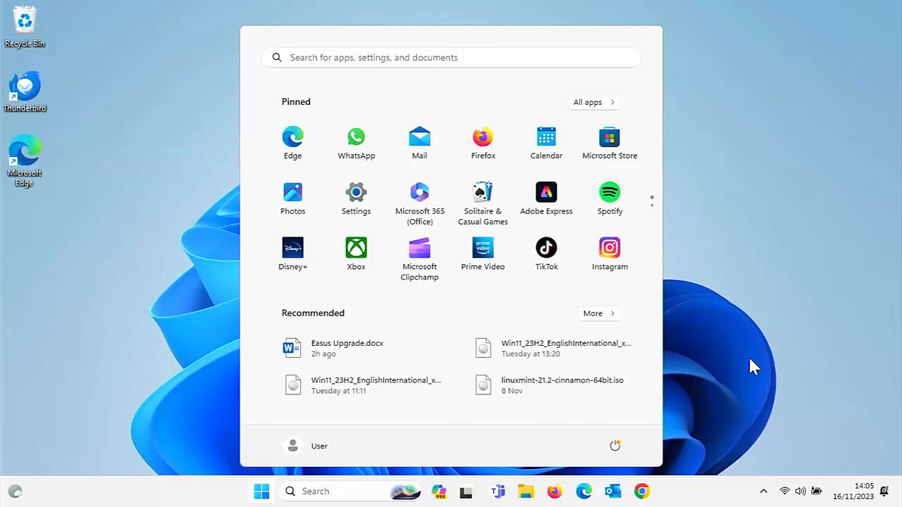
{"action": "mouse_move", "coordinate": [772, 407]}
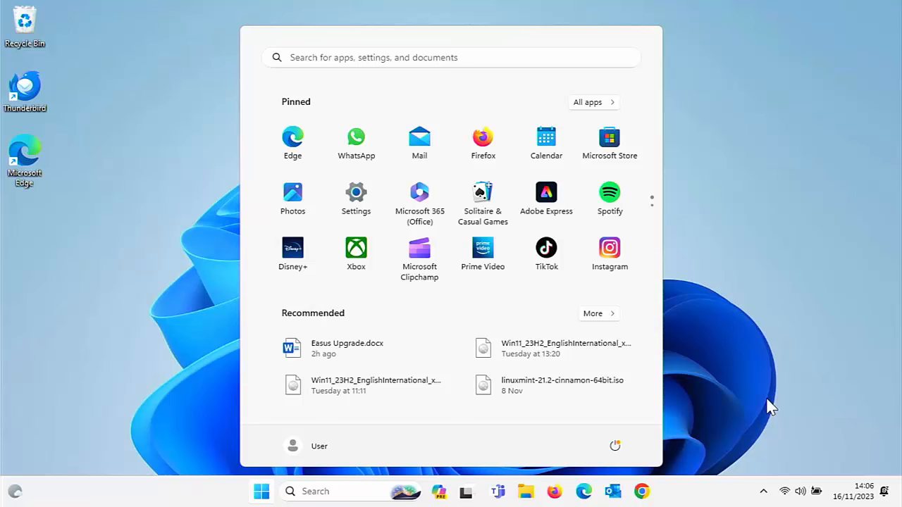
{"action": "mouse_move", "coordinate": [788, 414]}
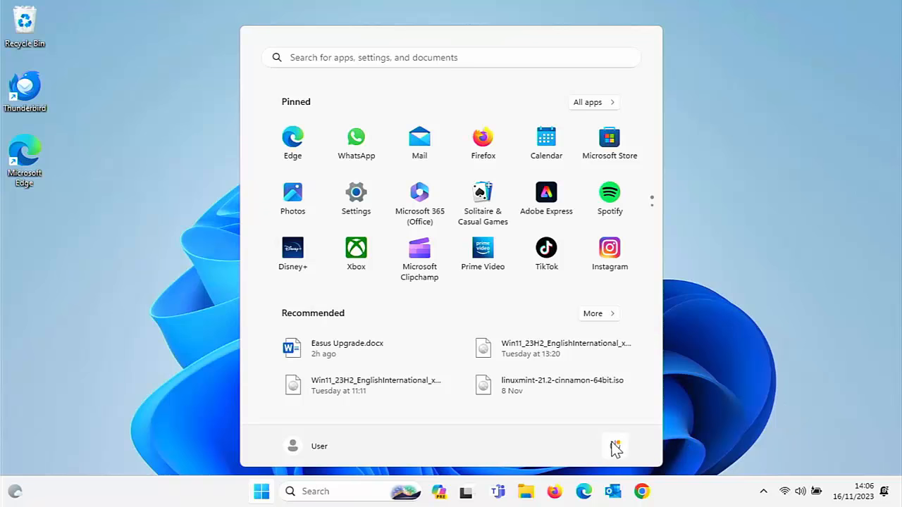
- Restart the PC from the Start menu's power options
{"action": "left_click", "coordinate": [615, 445]}
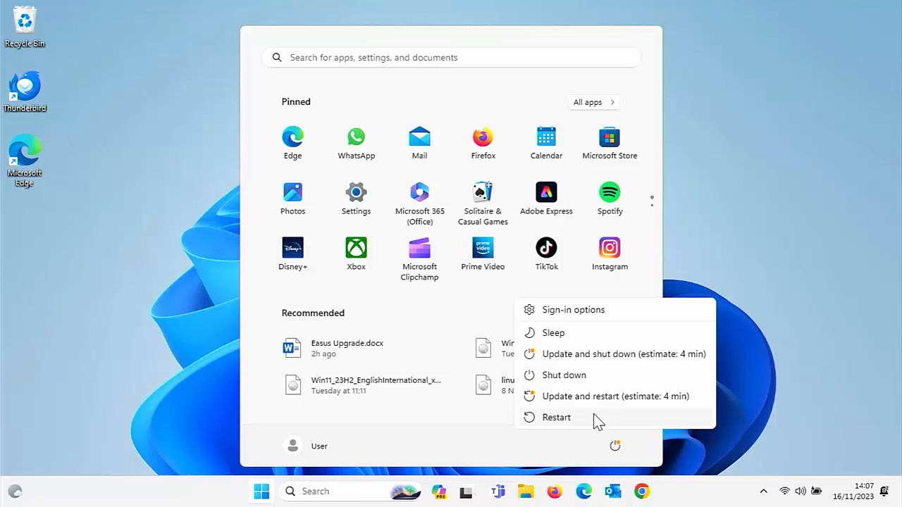
{"action": "left_click", "coordinate": [555, 417]}
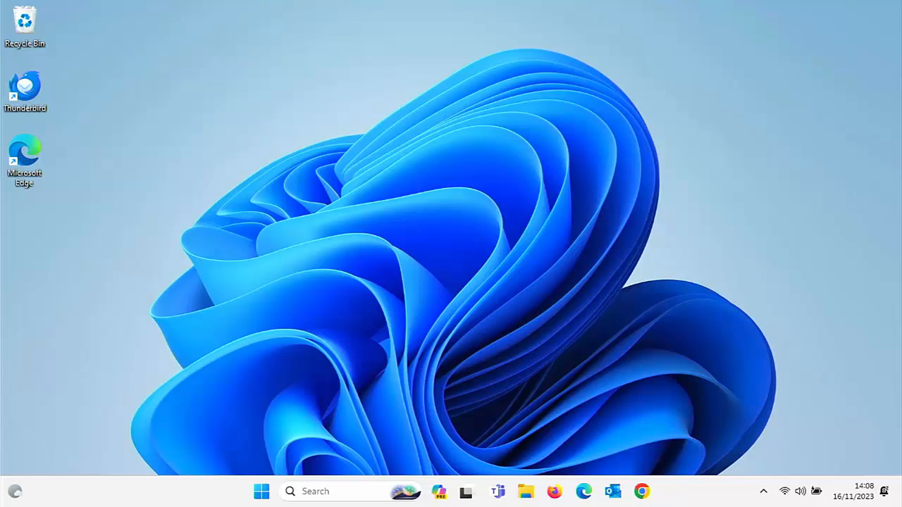
{"action": "mouse_move", "coordinate": [430, 295]}
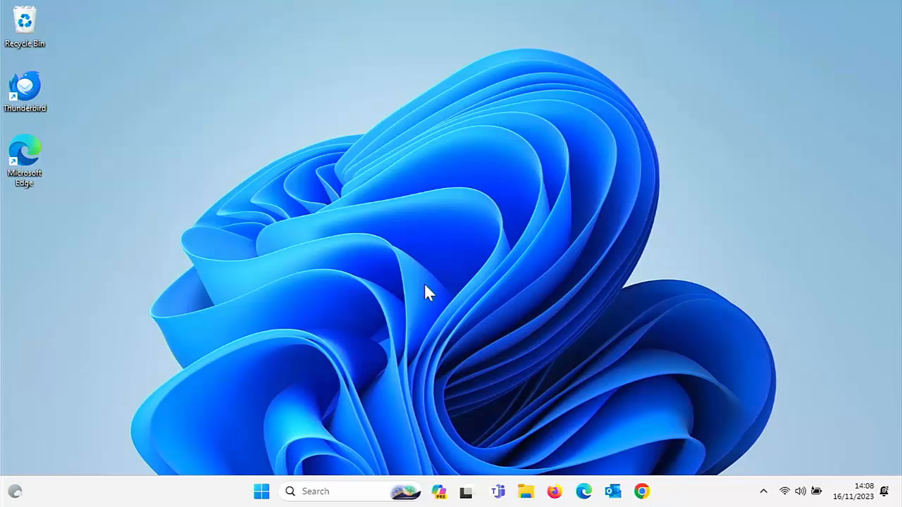
- Search Start so Control Panel appears as the best match
{"action": "left_click", "coordinate": [262, 490]}
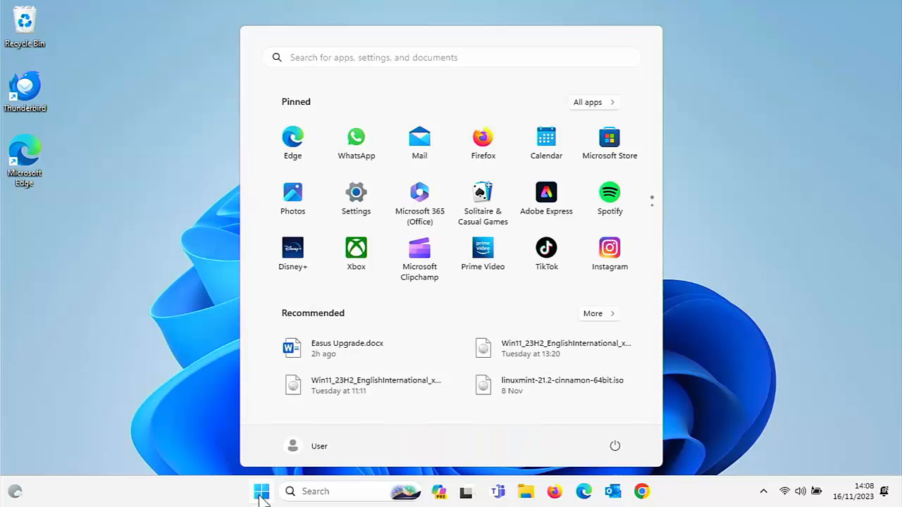
{"action": "type", "text": "command Prompt"}
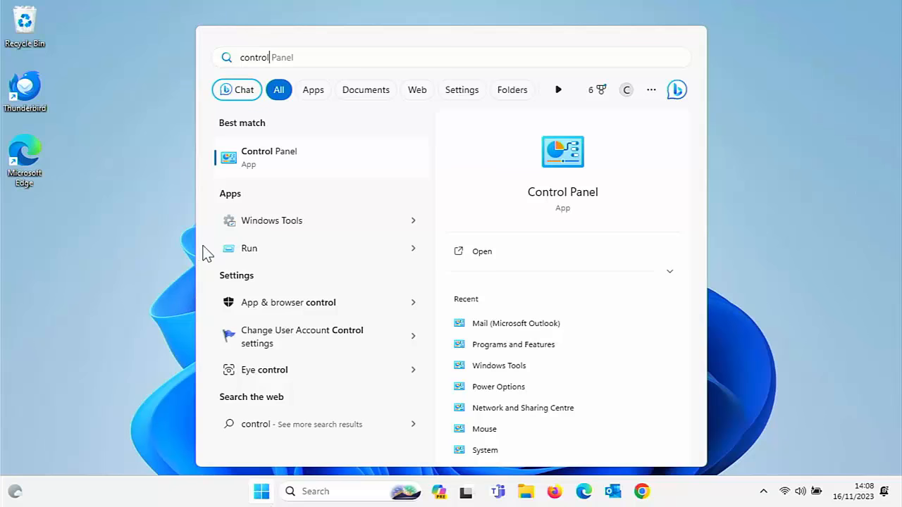
- Launch Control Panel and list all settings as large icons
{"action": "left_click", "coordinate": [482, 251]}
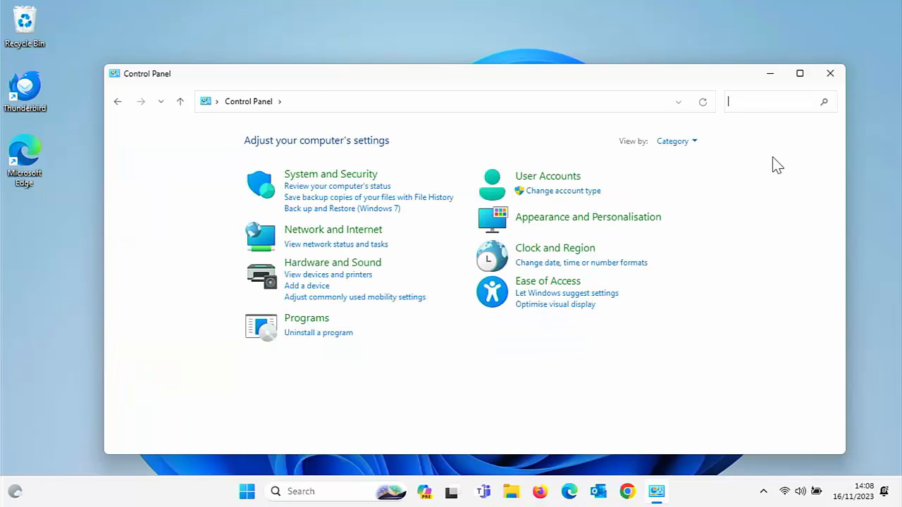
{"action": "mouse_move", "coordinate": [691, 153]}
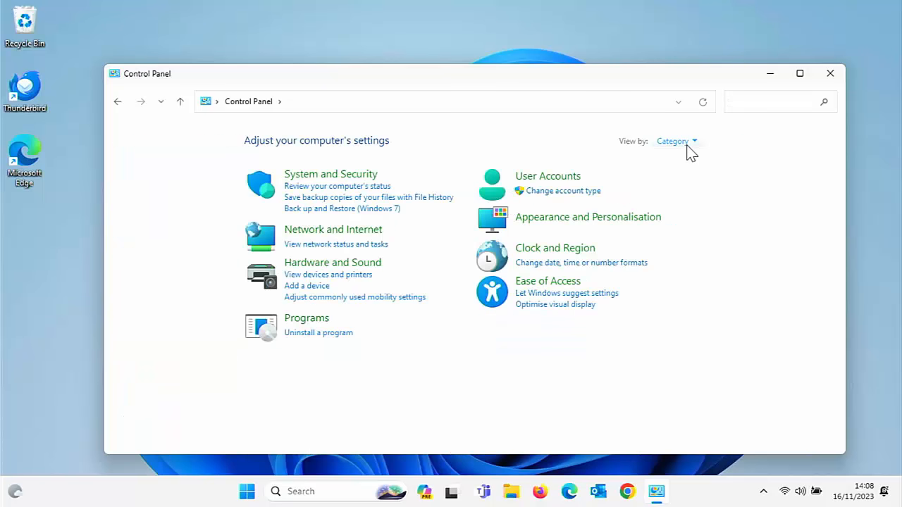
{"action": "left_click", "coordinate": [673, 141]}
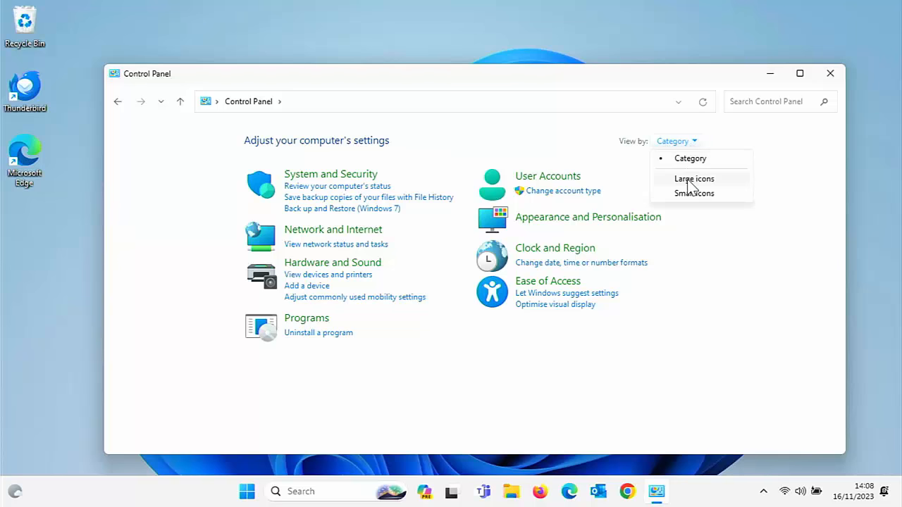
{"action": "left_click", "coordinate": [694, 177]}
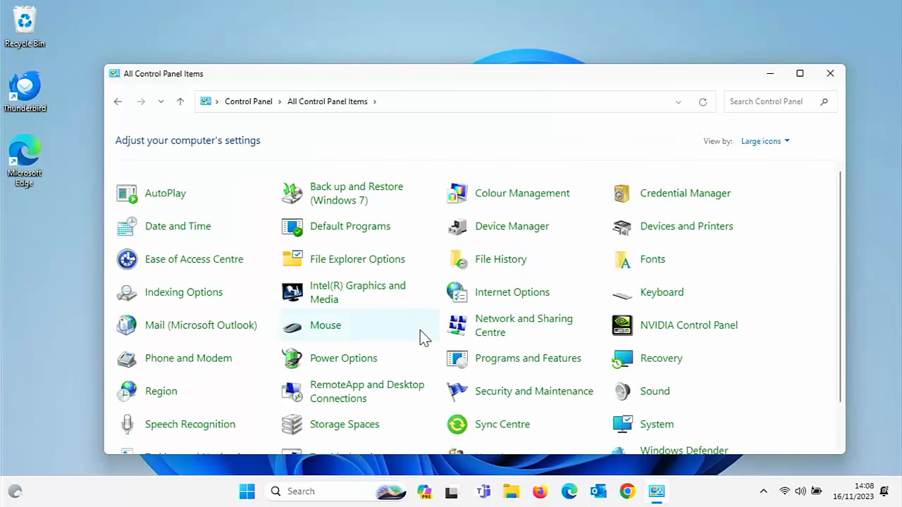
- Go to Power Options' page for what the power buttons do and view the shut-down settings
{"action": "left_click", "coordinate": [344, 358]}
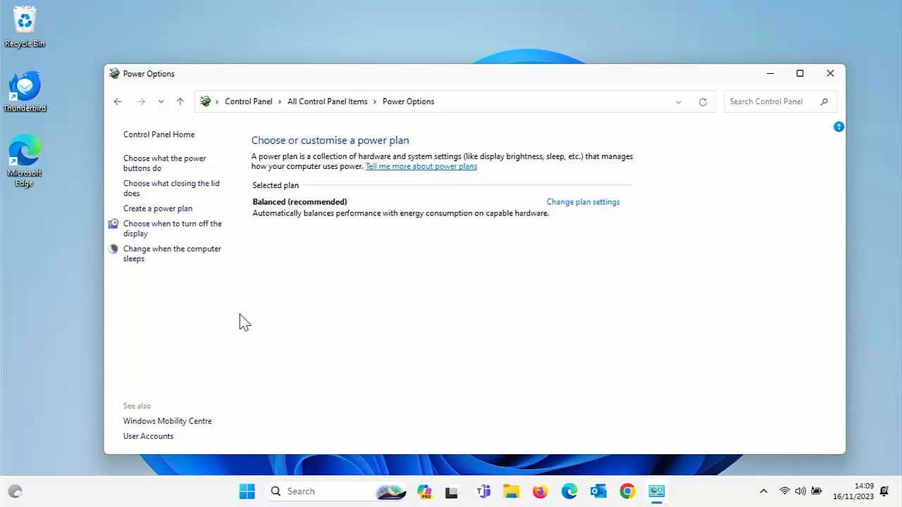
{"action": "mouse_move", "coordinate": [169, 168]}
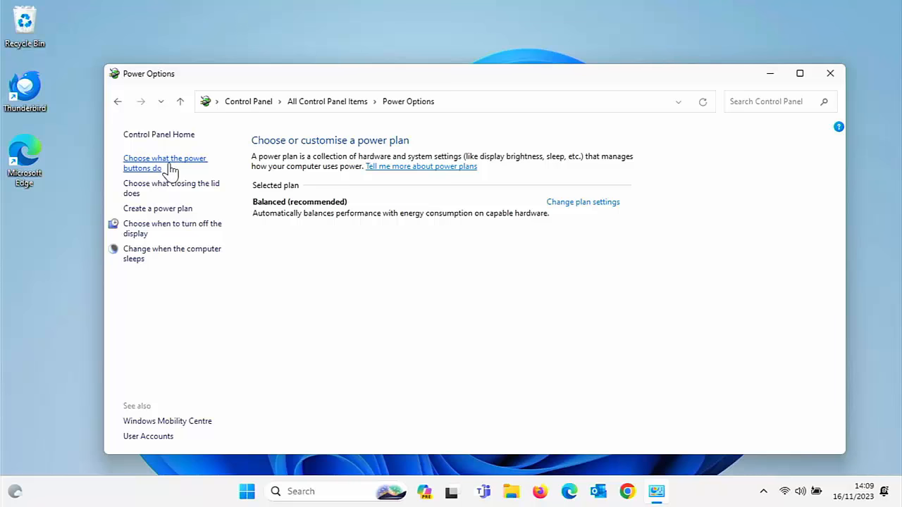
{"action": "left_click", "coordinate": [165, 163]}
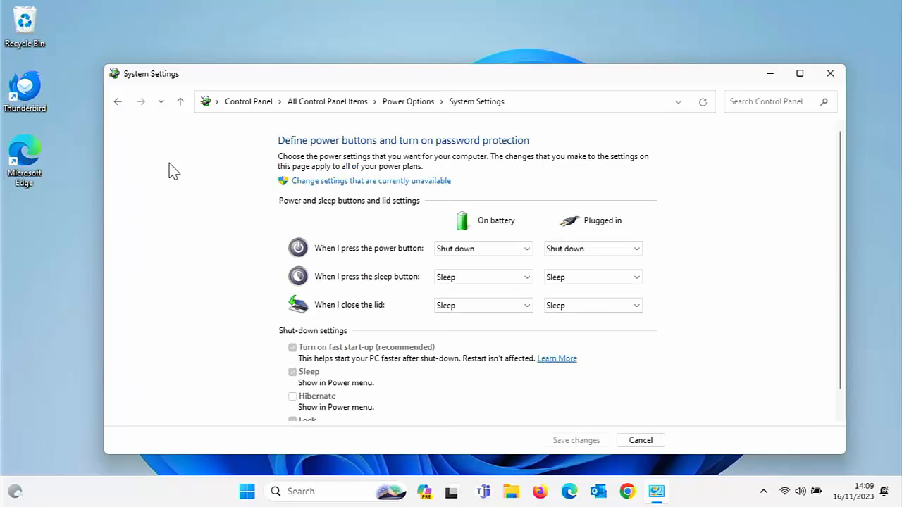
{"action": "scroll", "scroll_direction": "down", "scroll_amount": 3}
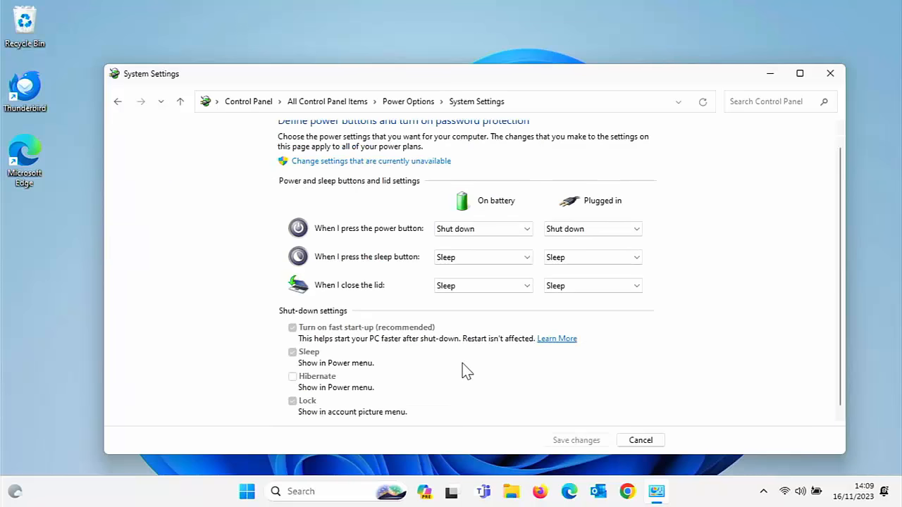
{"action": "mouse_move", "coordinate": [339, 337]}
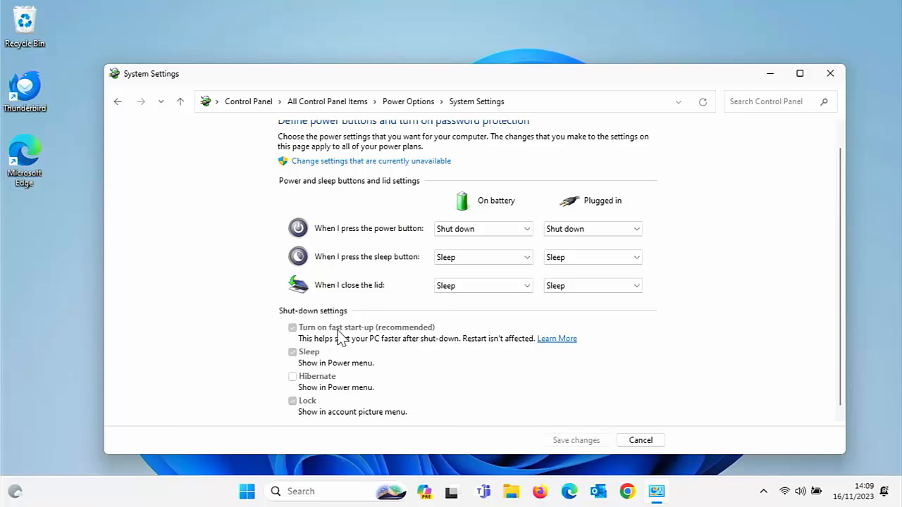
{"action": "mouse_move", "coordinate": [284, 338]}
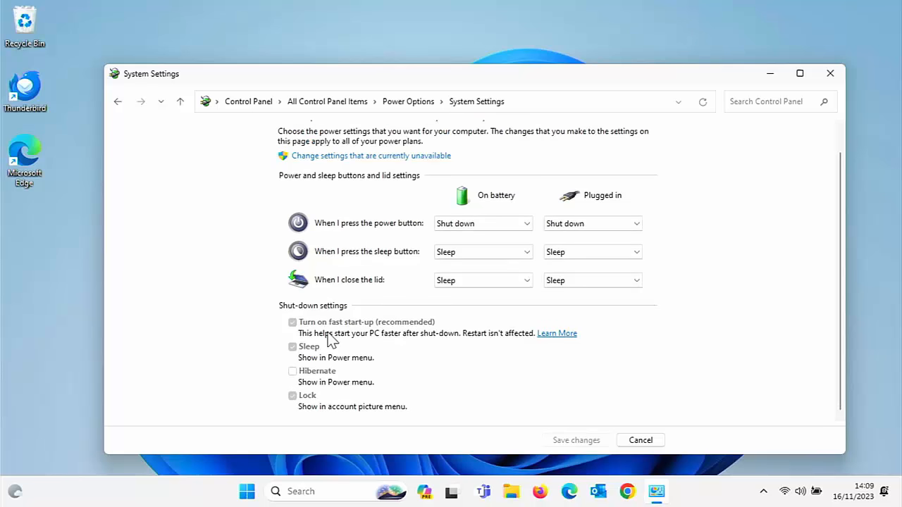
{"action": "mouse_move", "coordinate": [315, 169]}
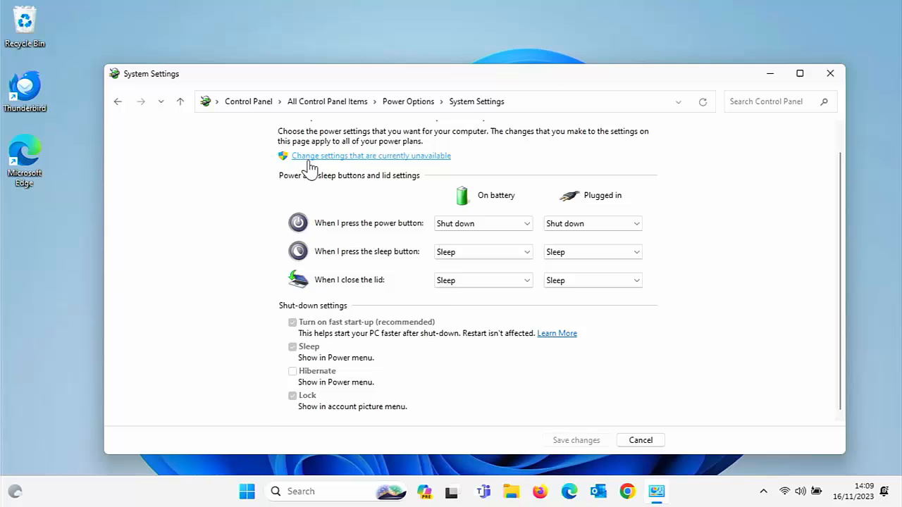
- Unlock the greyed-out shut-down settings and untick fast start-up
{"action": "left_click", "coordinate": [371, 155]}
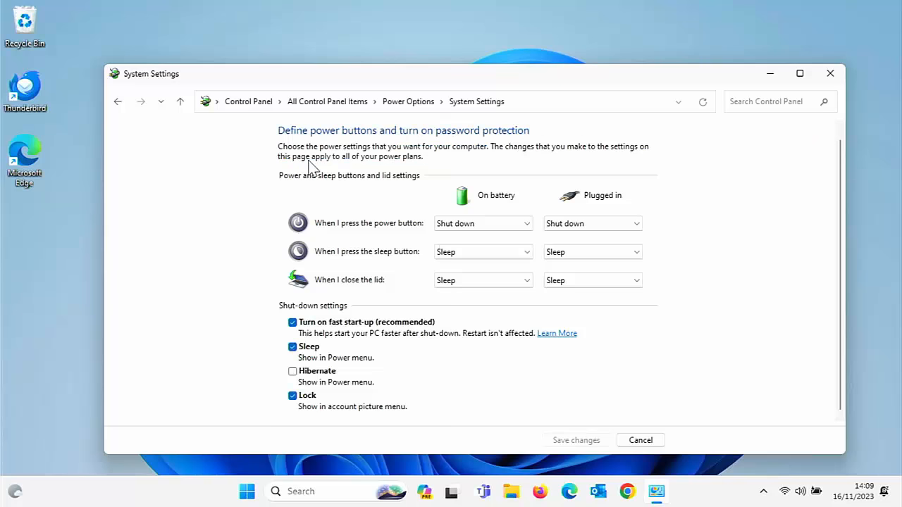
{"action": "mouse_move", "coordinate": [296, 271]}
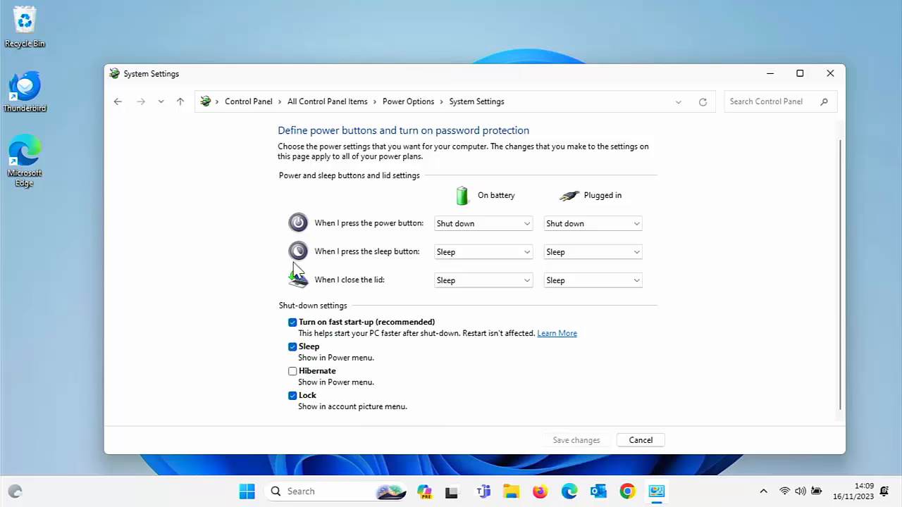
{"action": "mouse_move", "coordinate": [293, 330]}
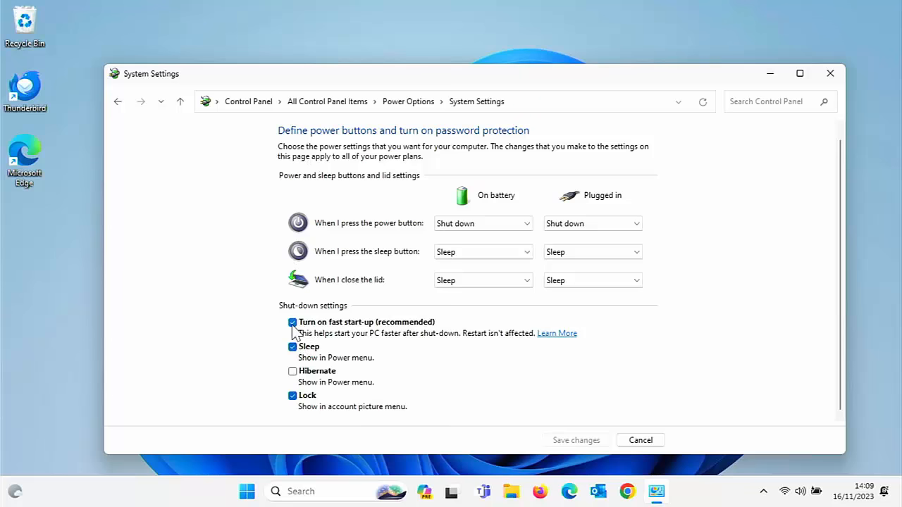
{"action": "left_click", "coordinate": [292, 321]}
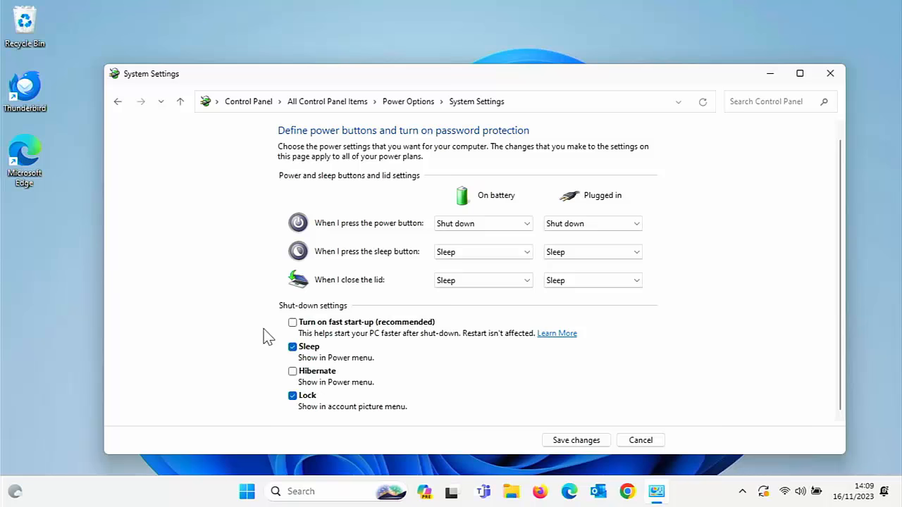
{"action": "mouse_move", "coordinate": [514, 442]}
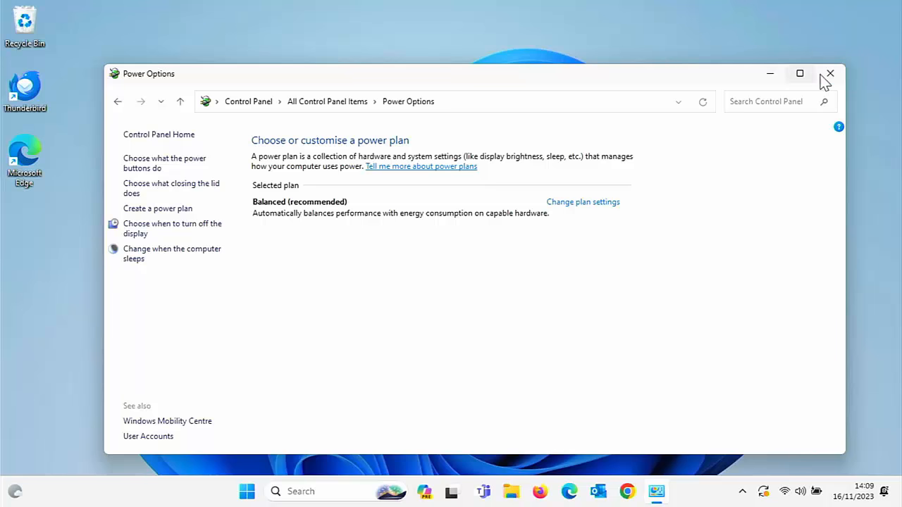
- Close Power Options and shut the PC down from Start's power options
{"action": "left_click", "coordinate": [829, 74]}
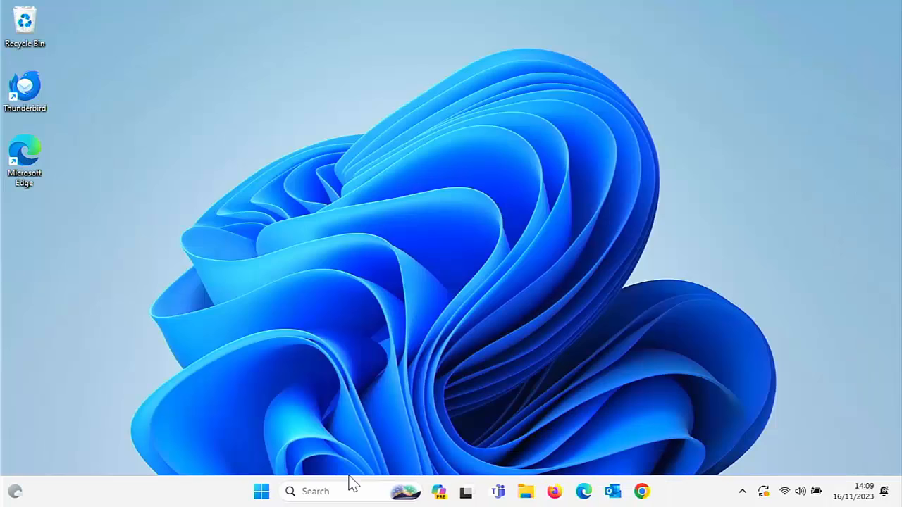
{"action": "left_click", "coordinate": [262, 490]}
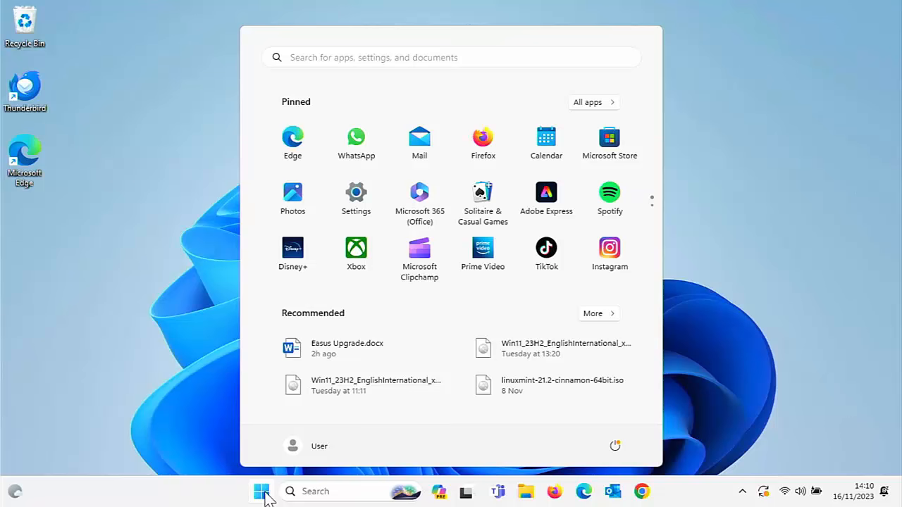
{"action": "mouse_move", "coordinate": [275, 497]}
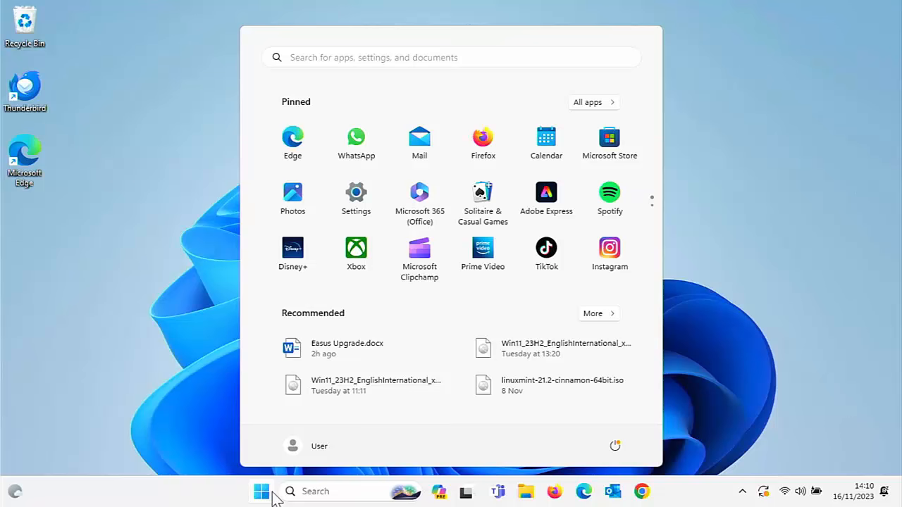
{"action": "left_click", "coordinate": [614, 445]}
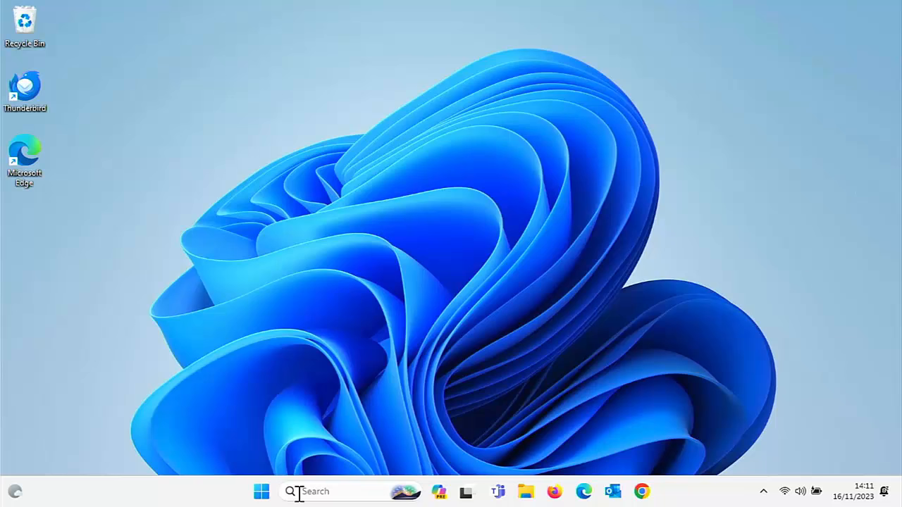
- Search Start for 'control Panel' and launch it from the results
{"action": "left_click", "coordinate": [262, 491]}
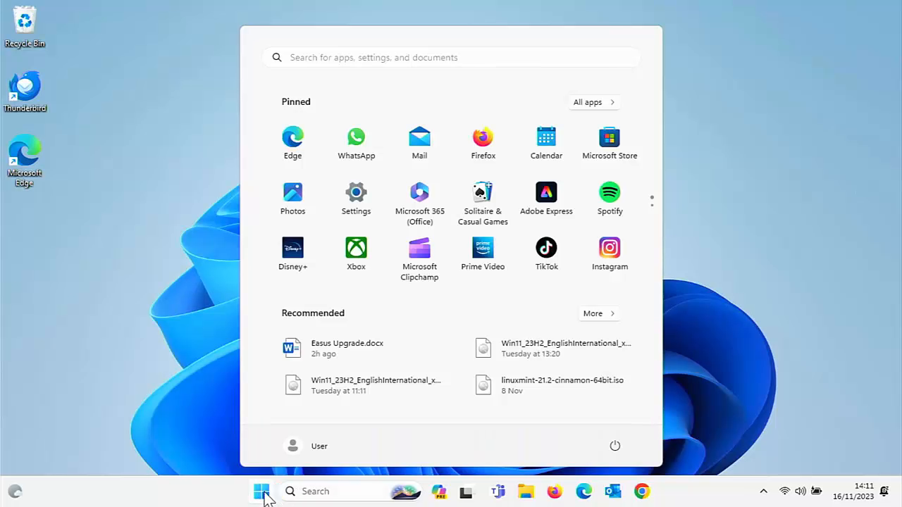
{"action": "type", "text": "control Panel"}
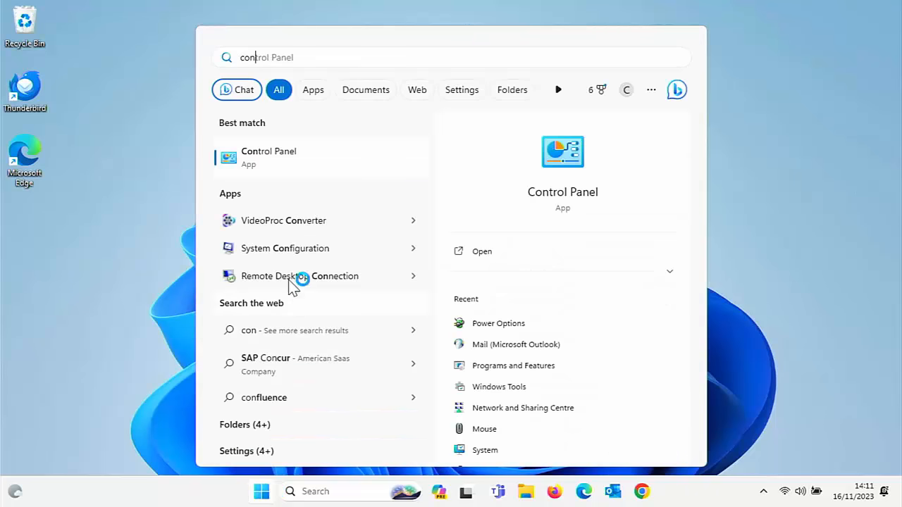
{"action": "left_click", "coordinate": [268, 158]}
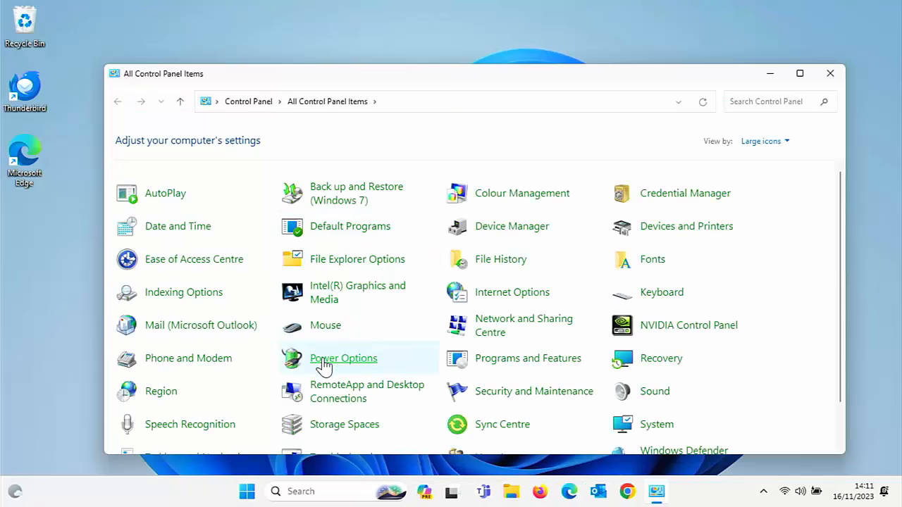
- Check fast start-up is still off in Power Options' shut-down settings and cancel back to the plan page
{"action": "left_click", "coordinate": [344, 358]}
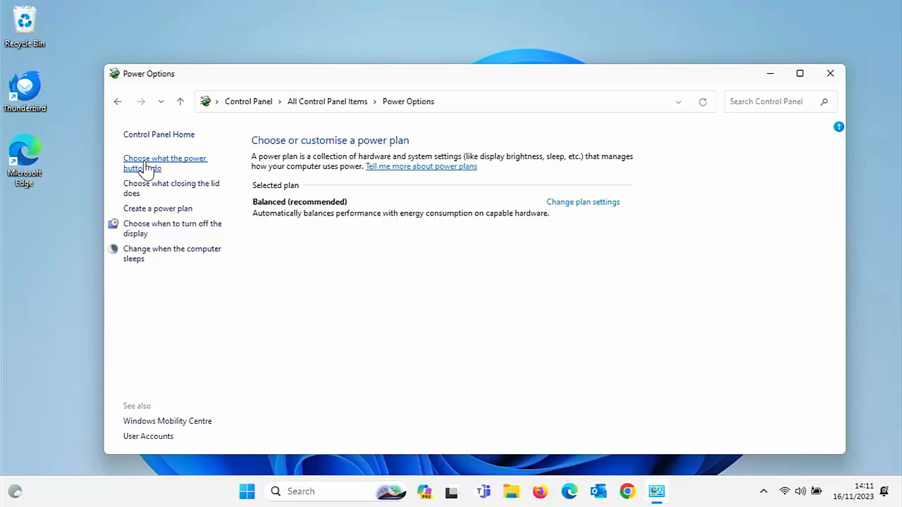
{"action": "left_click", "coordinate": [165, 164]}
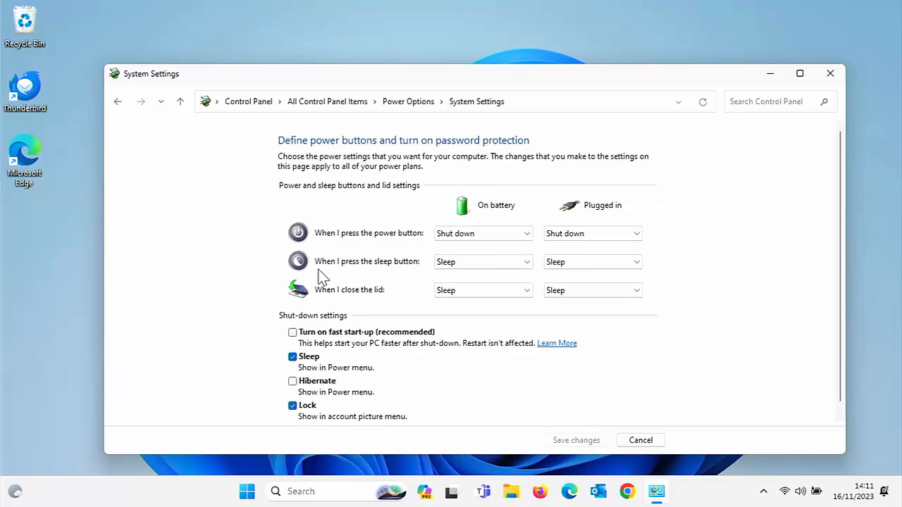
{"action": "left_click", "coordinate": [294, 333]}
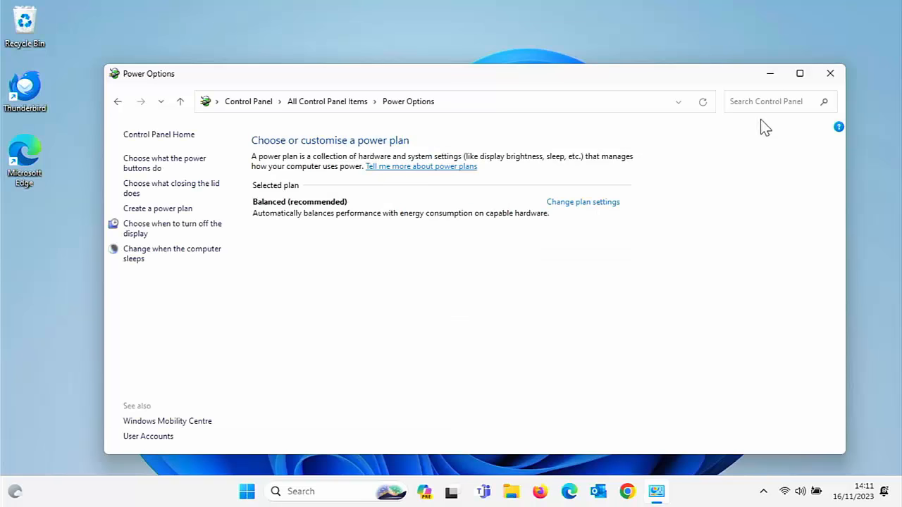
- Close Power Options and show Start's Sleep, Shut down and Restart list
{"action": "left_click", "coordinate": [830, 73]}
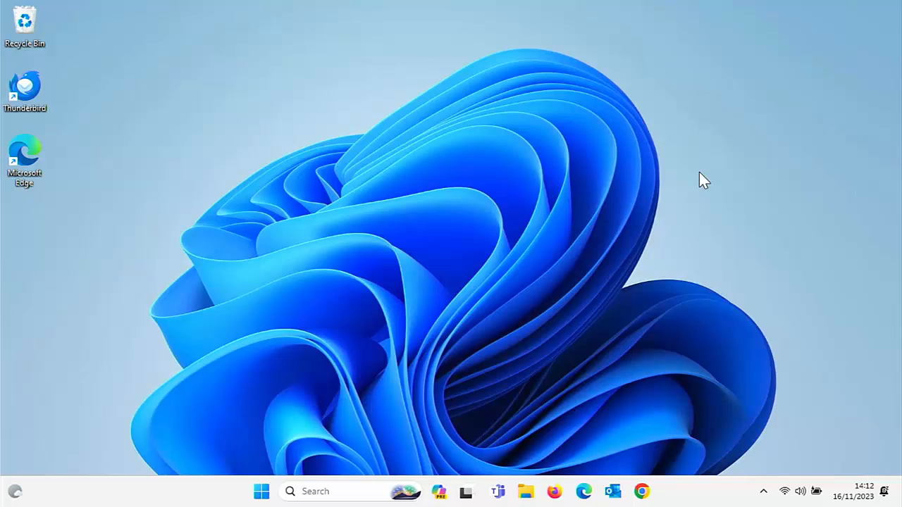
{"action": "mouse_move", "coordinate": [359, 454]}
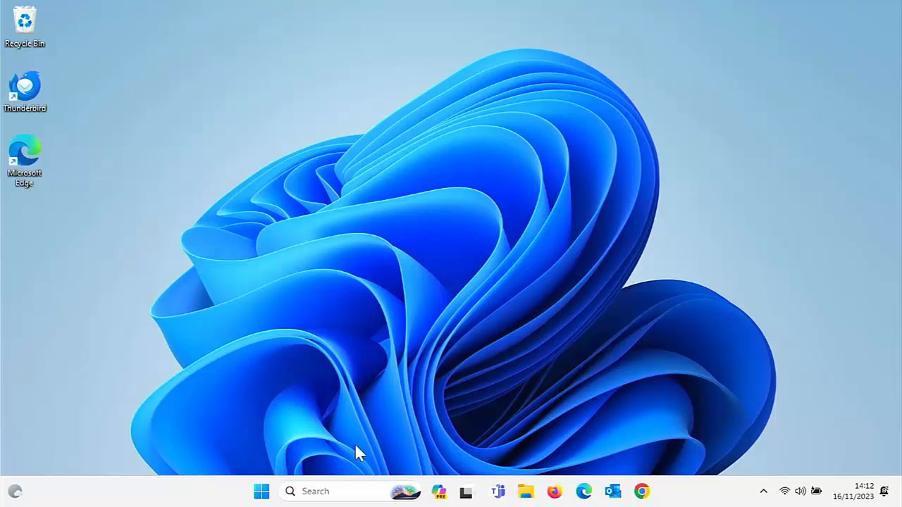
{"action": "left_click", "coordinate": [262, 490]}
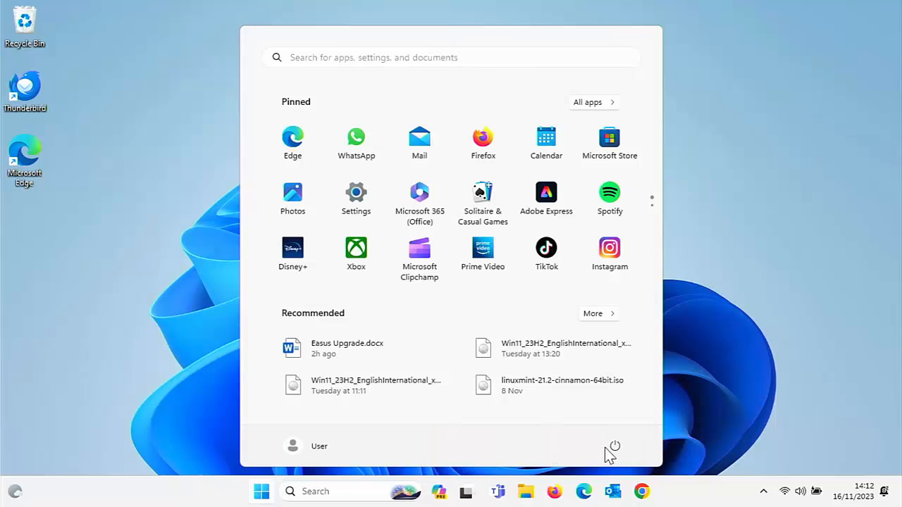
{"action": "left_click", "coordinate": [614, 446]}
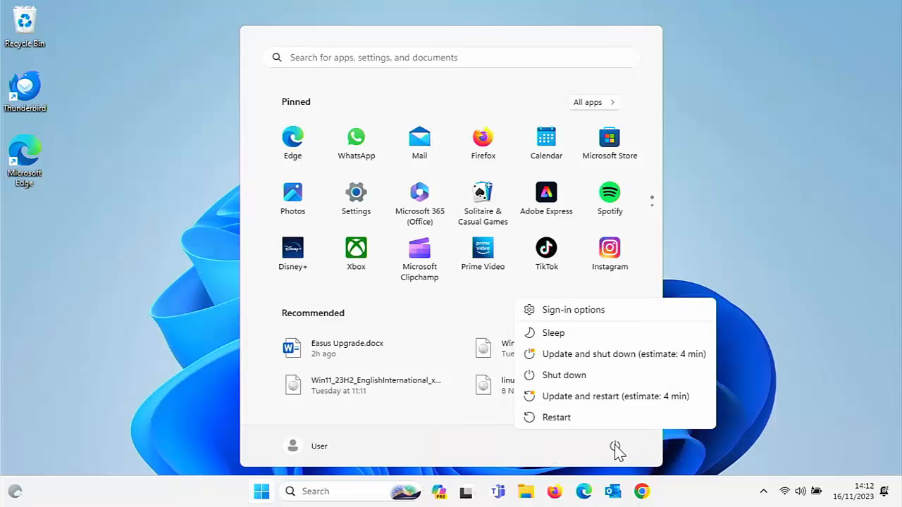